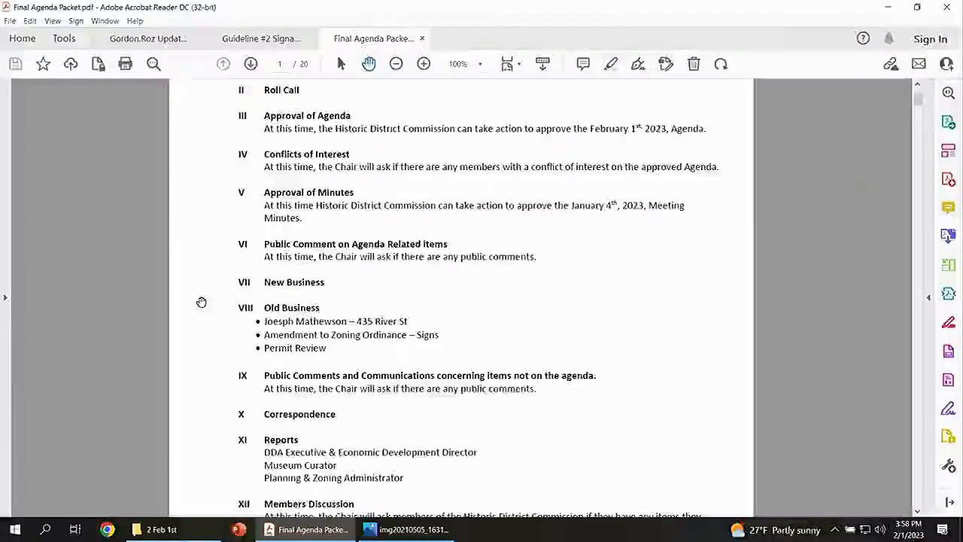
Scroll down through the meeting minutes to the January 26, 2023 Historic District Commission memo near page 6.
scroll(down, 3)
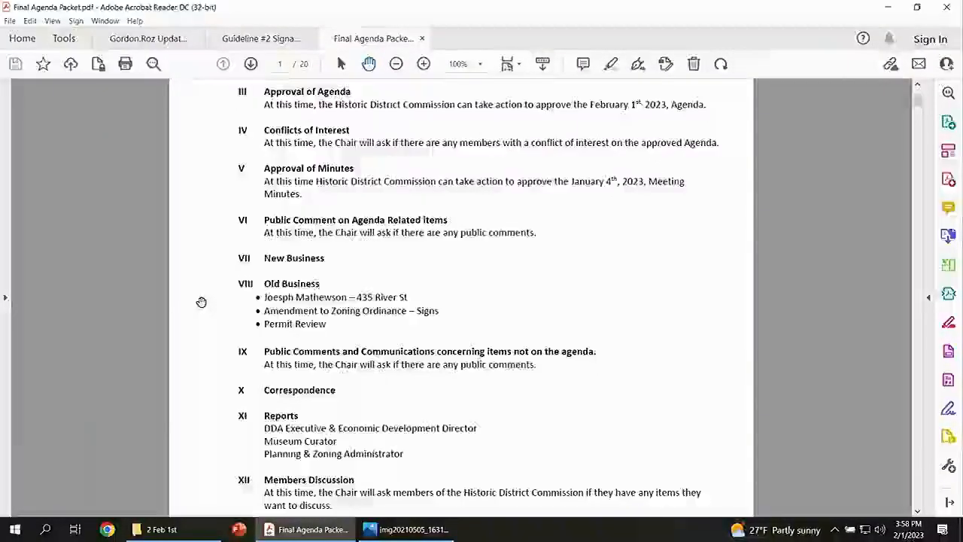
scroll(down, 3)
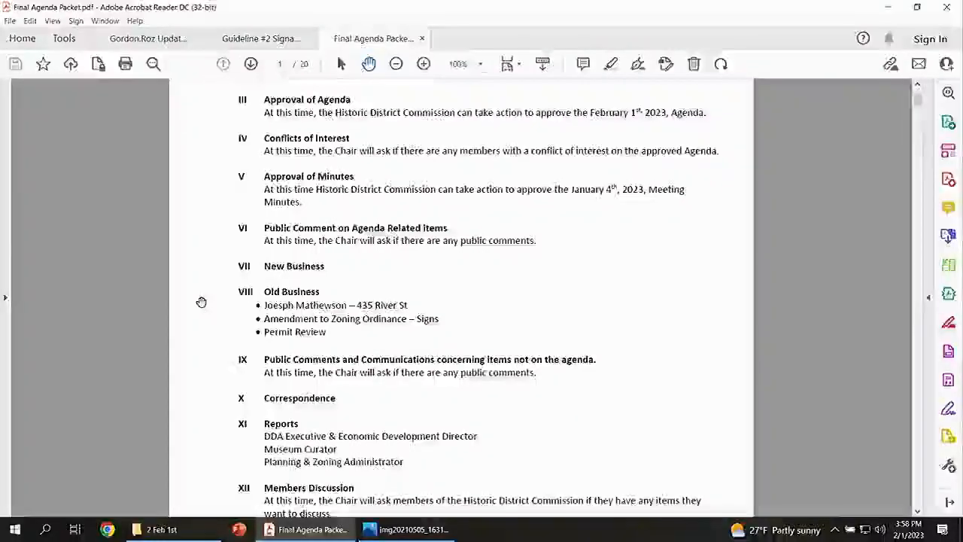
scroll(down, 3)
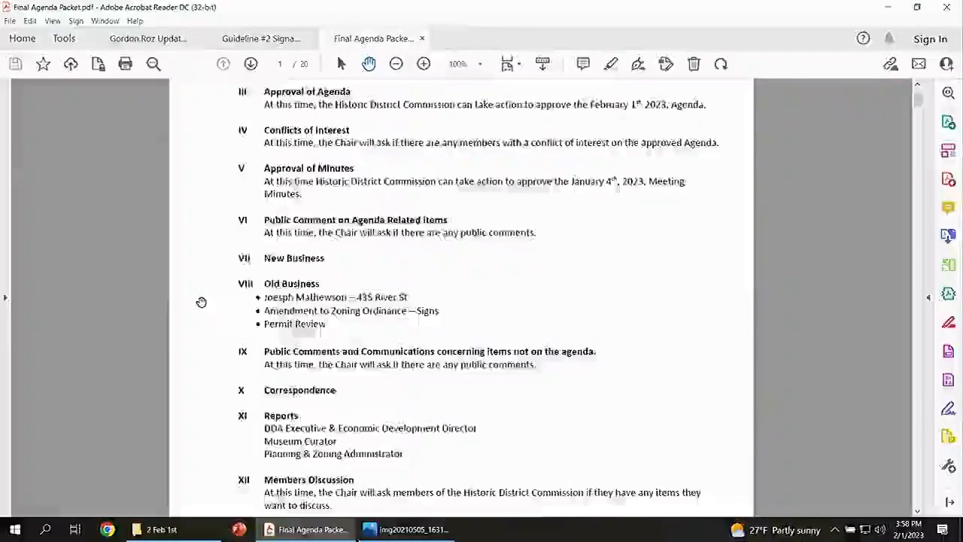
scroll(down, 3)
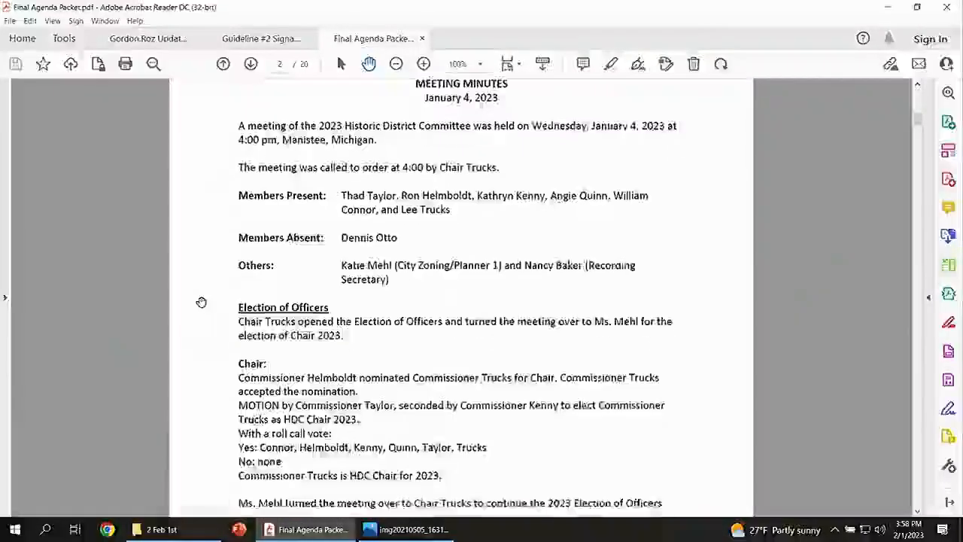
scroll(down, 3)
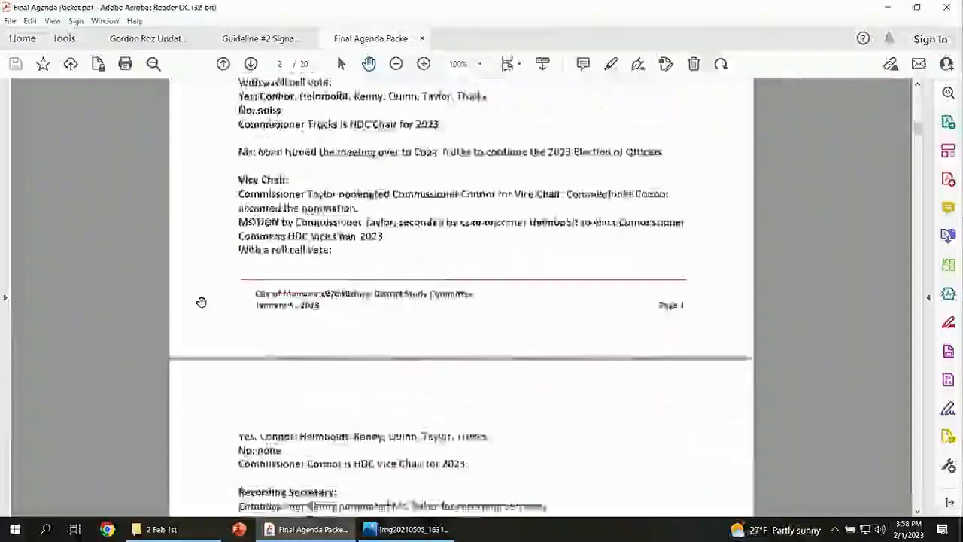
scroll(down, 3)
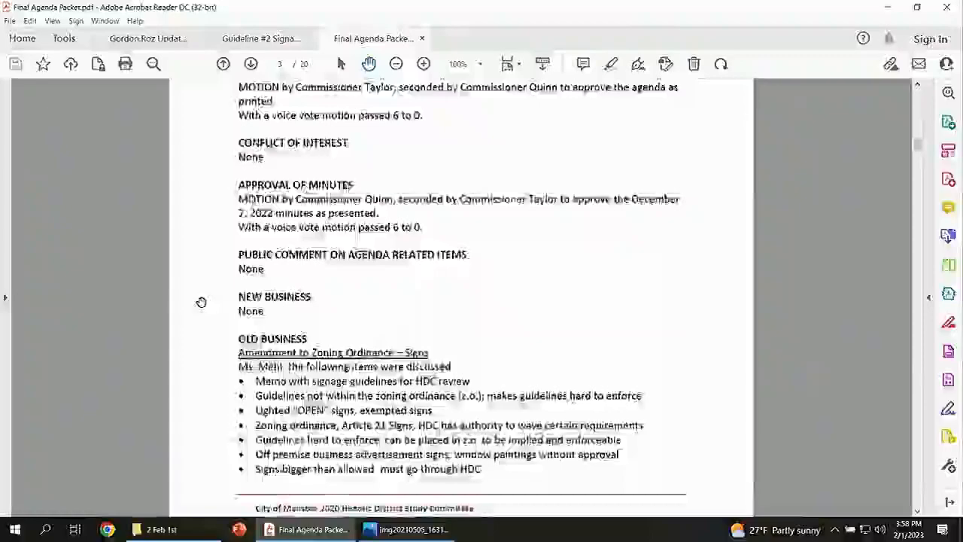
scroll(down, 3)
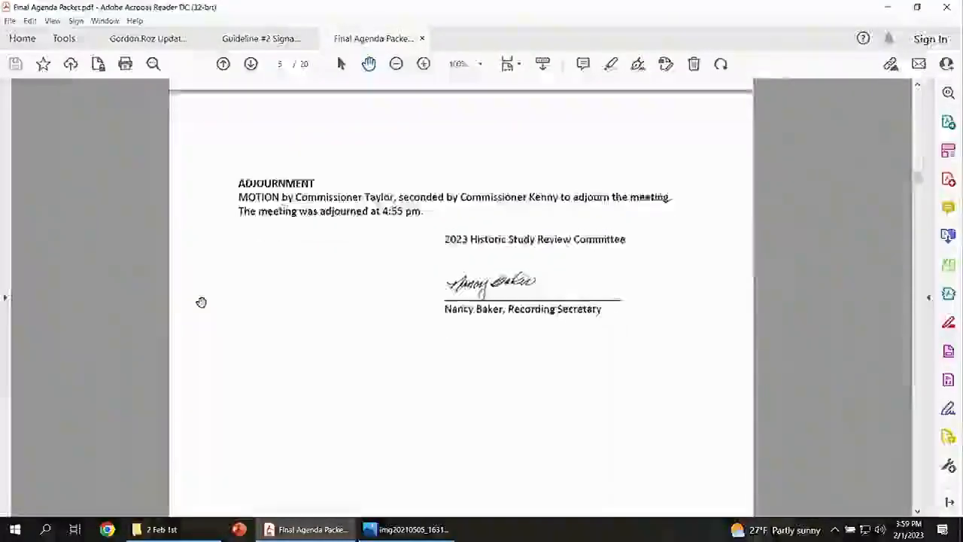
scroll(down, 3)
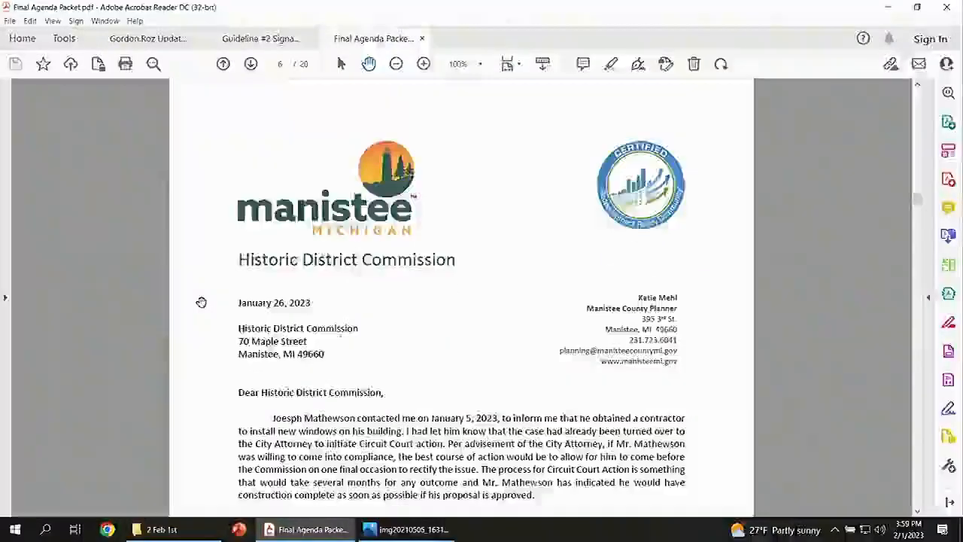
scroll(down, 3)
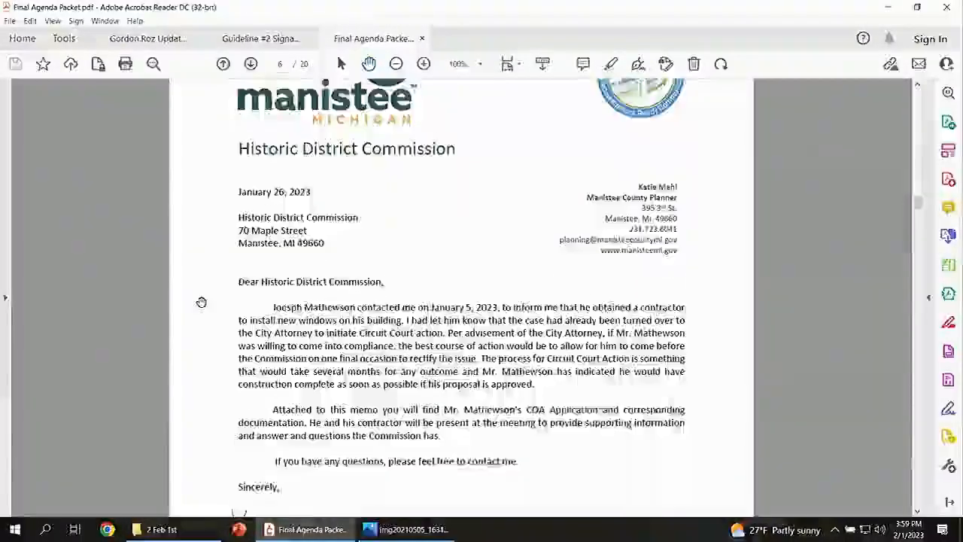
scroll(down, 3)
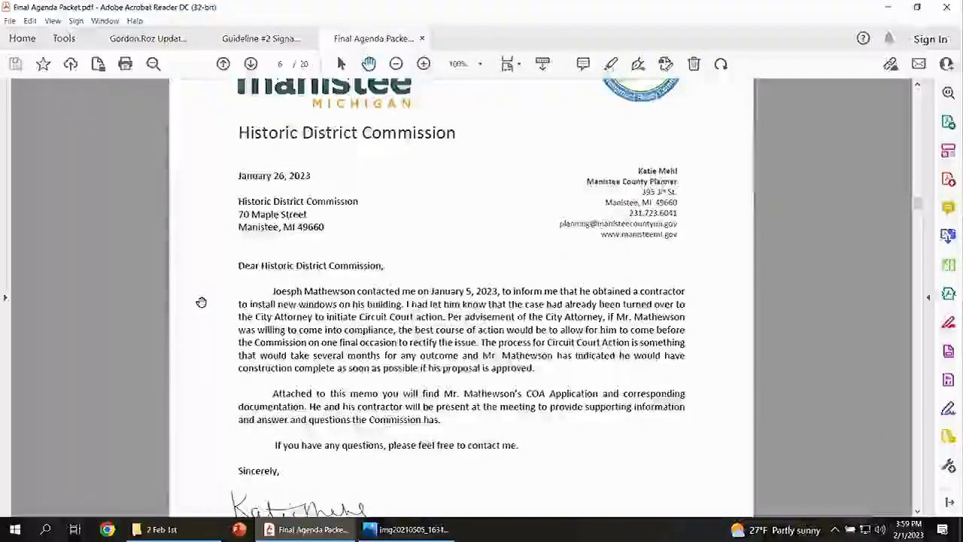
scroll(down, 3)
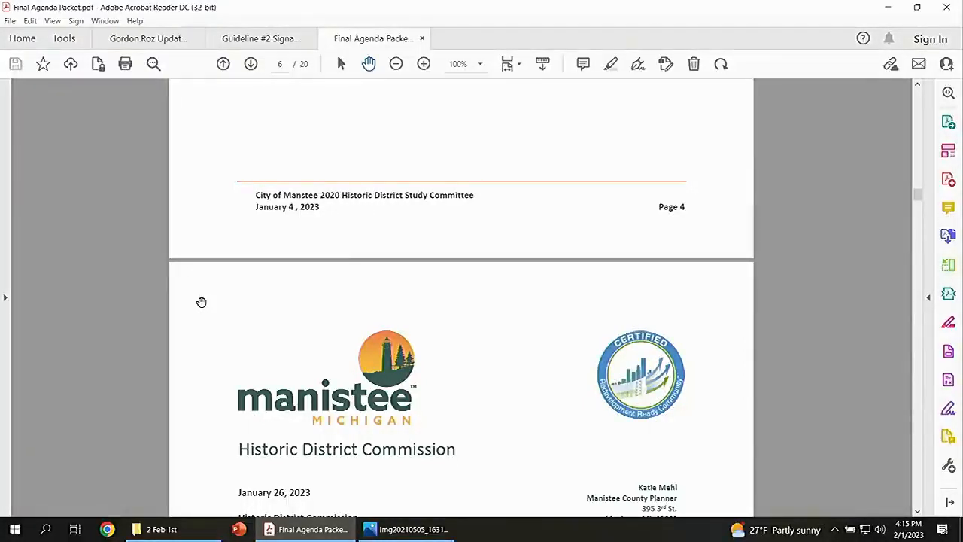
Scroll past the window application and storefront photos to page 15, the Zoning Administrator signs memo.
scroll(down, 3)
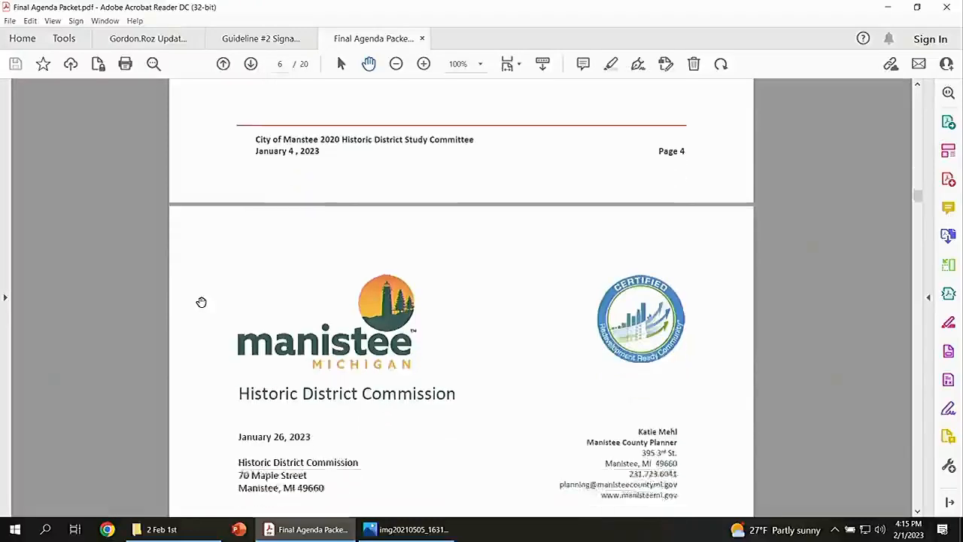
scroll(down, 3)
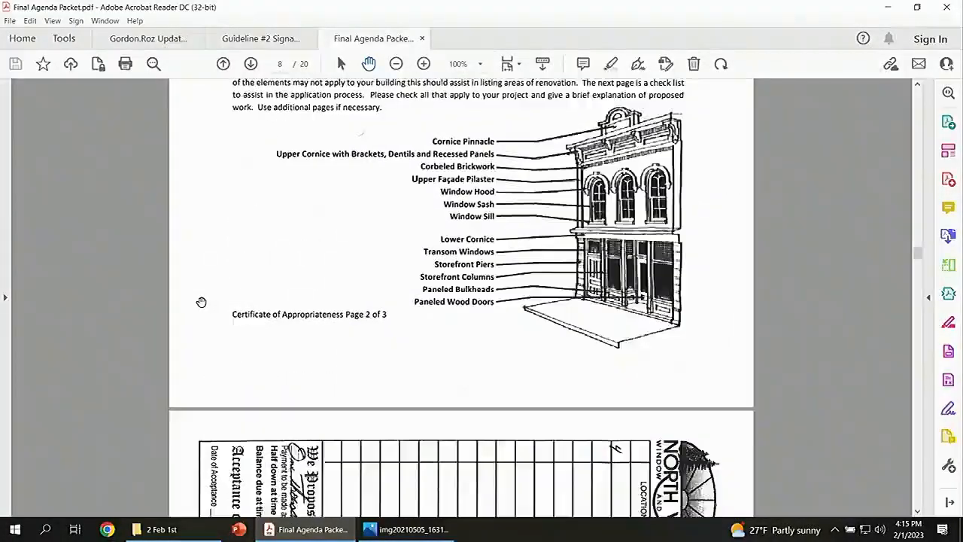
scroll(down, 3)
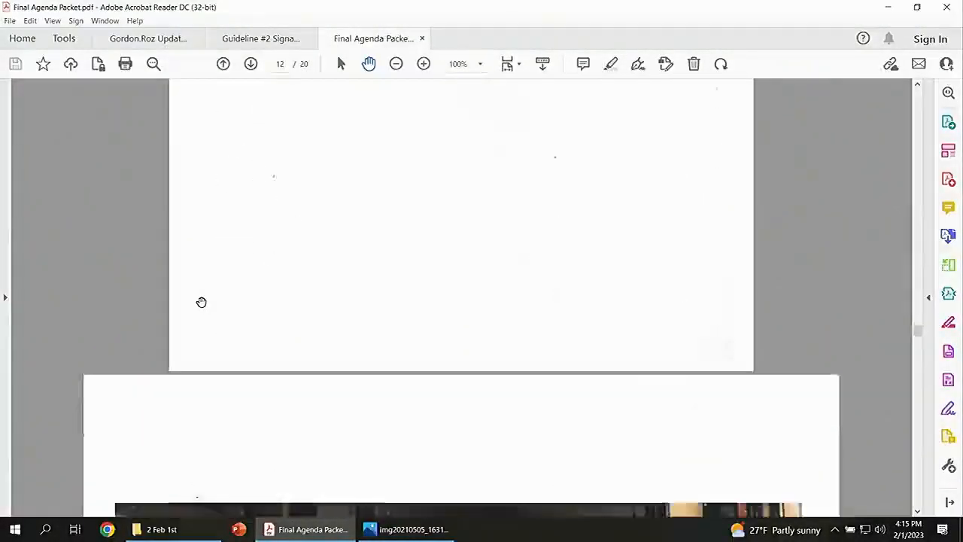
scroll(down, 3)
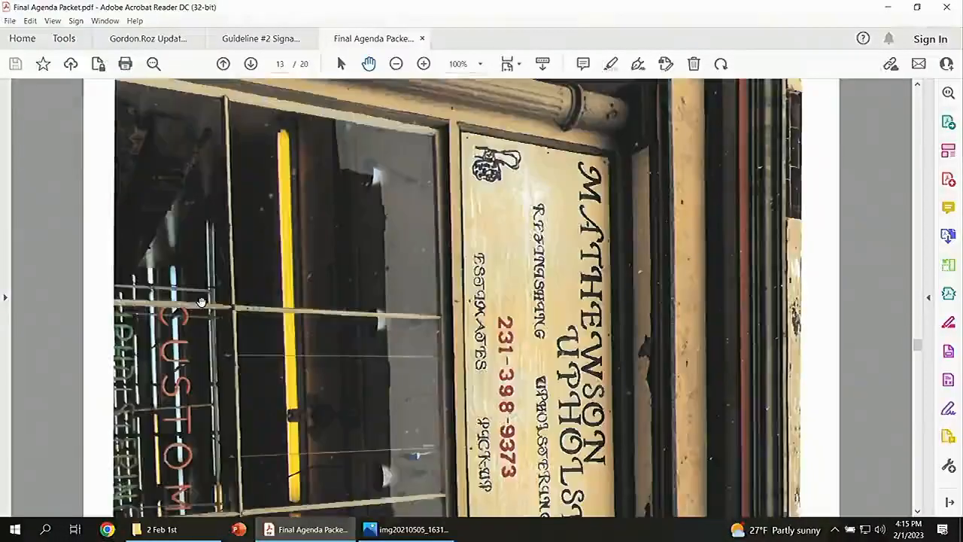
click(249, 63)
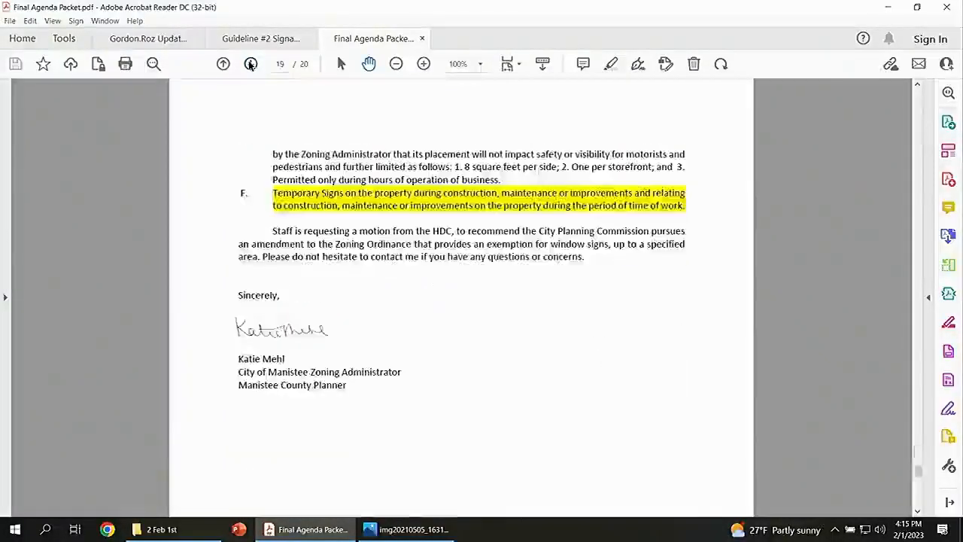
click(250, 64)
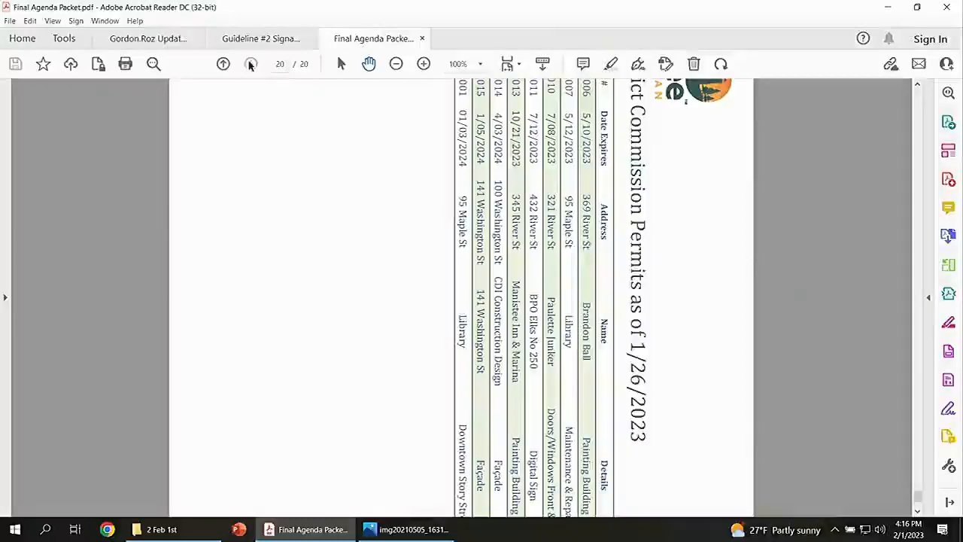
click(153, 39)
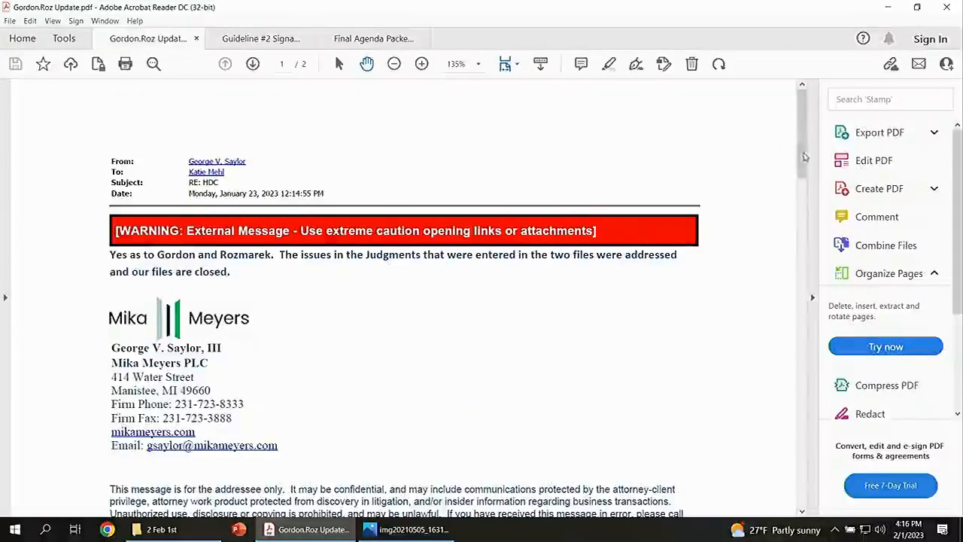
scroll(down, 3)
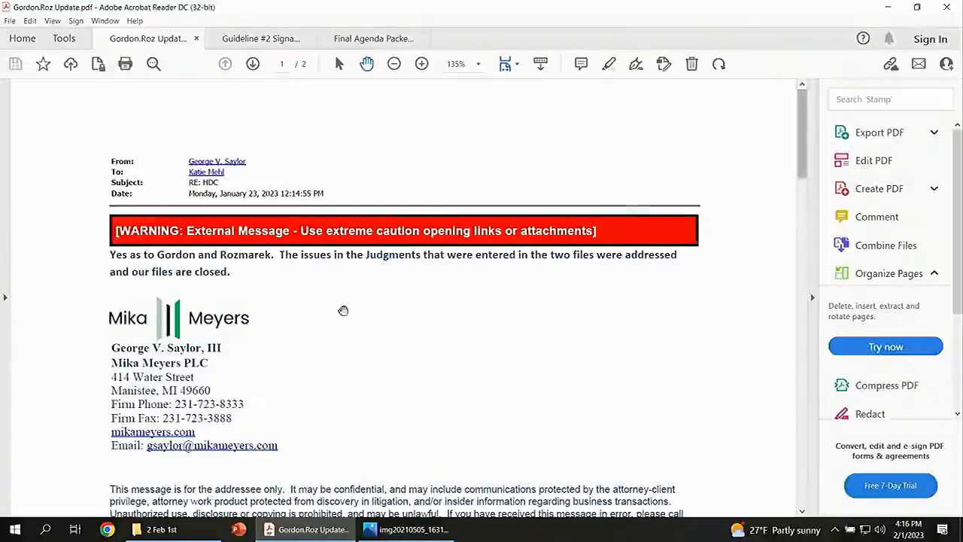
mouse_move(461, 280)
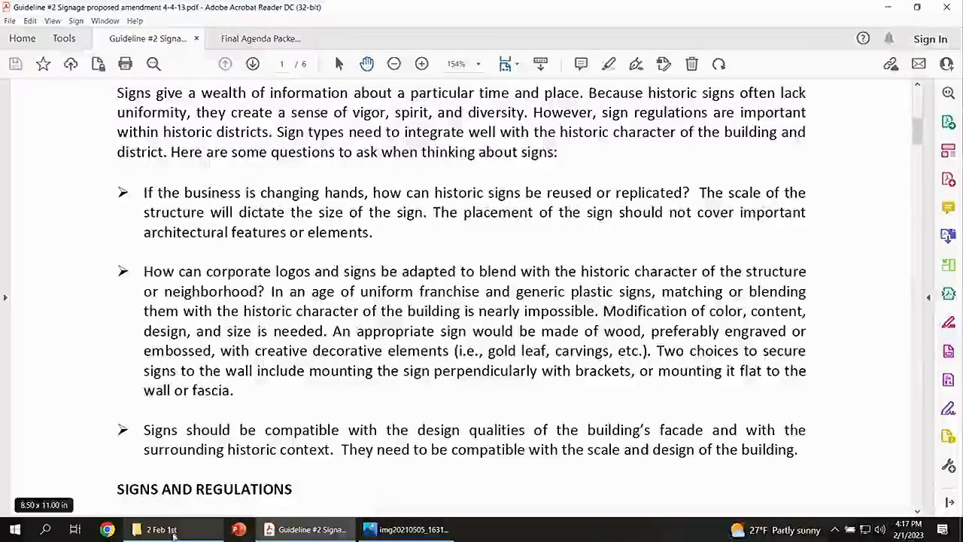
mouse_move(161, 530)
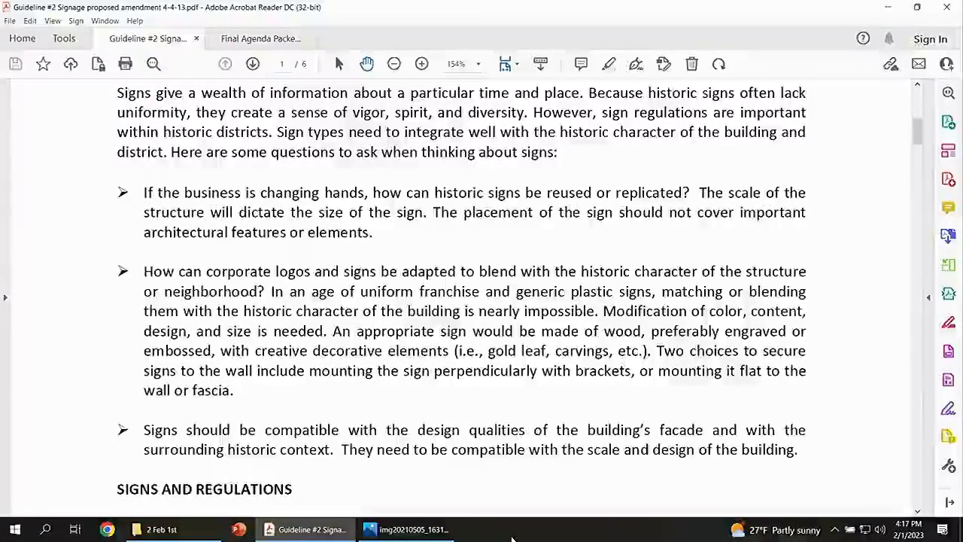
mouse_move(476, 530)
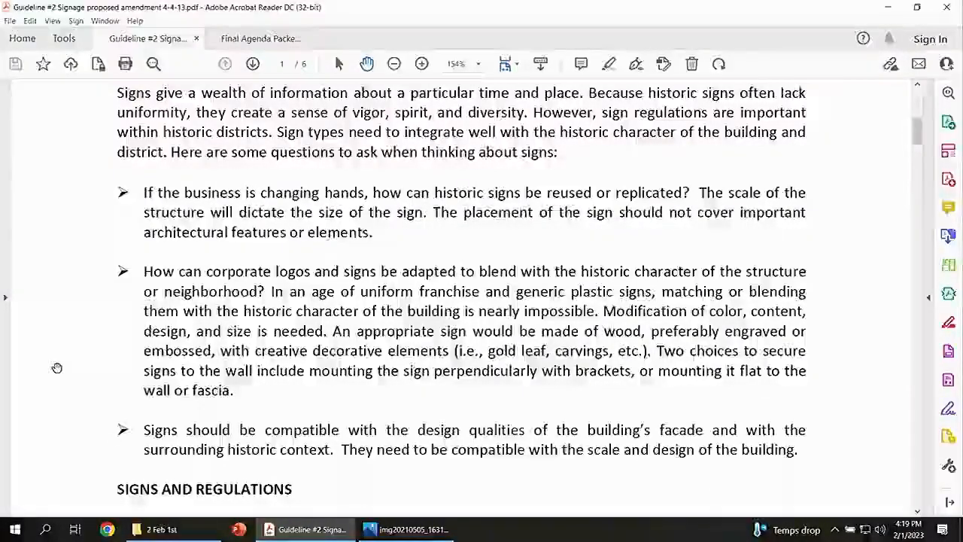
mouse_move(70, 322)
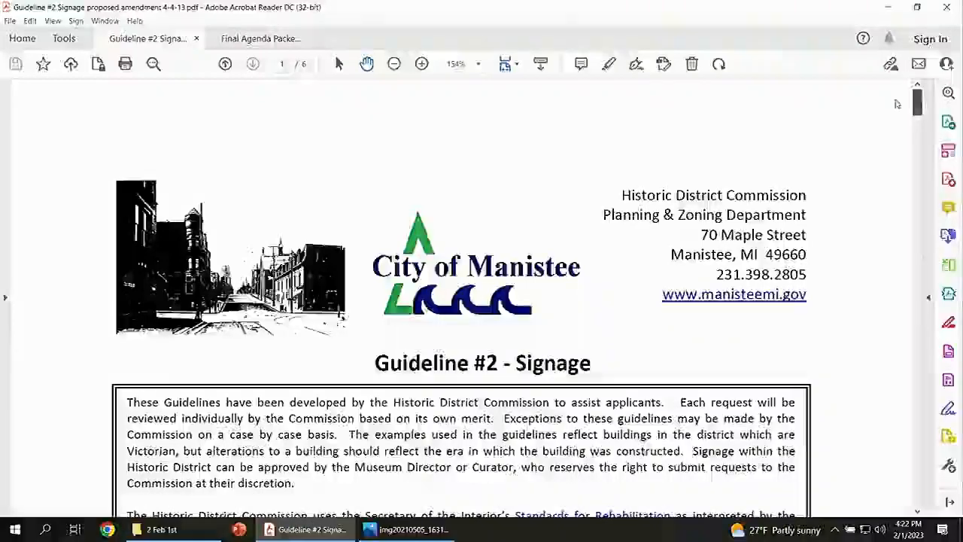
Switch back to the Final Agenda Packet, showing the permits table dated 1/26/2023 on page 20.
click(262, 39)
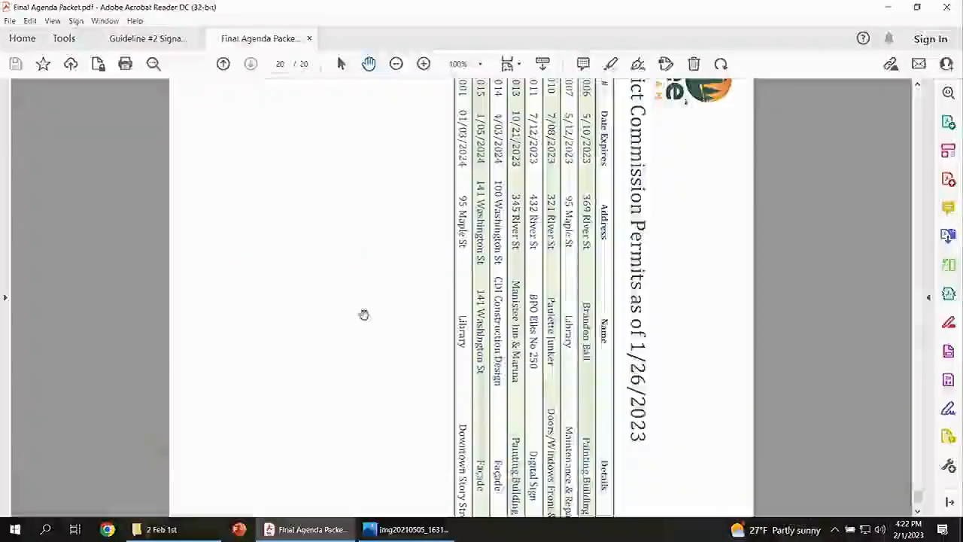